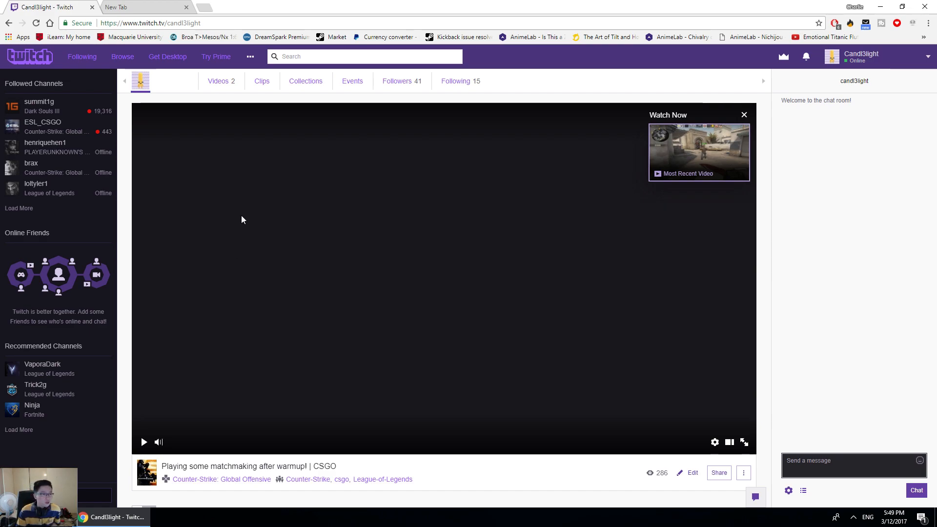
mouse_move(256, 147)
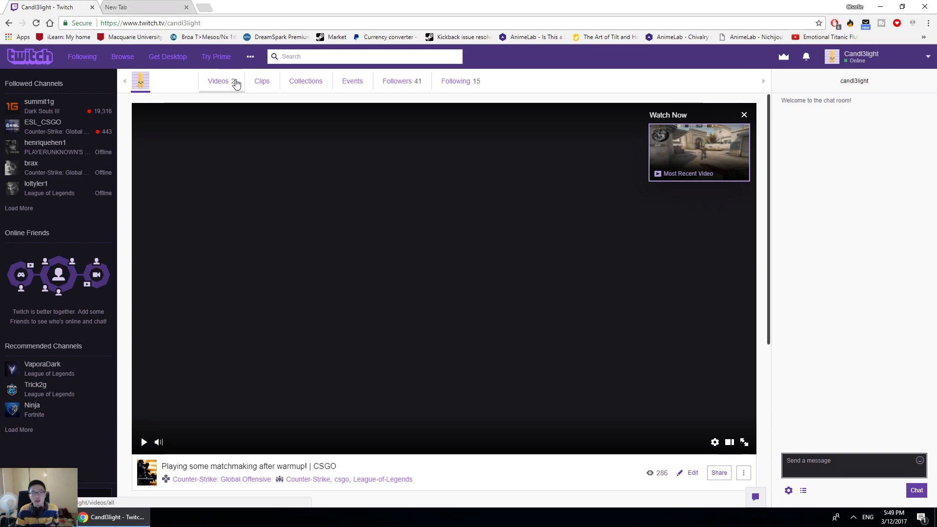
Show the channel's Videos section listing the two saved December 2017 broadcasts.
click(218, 81)
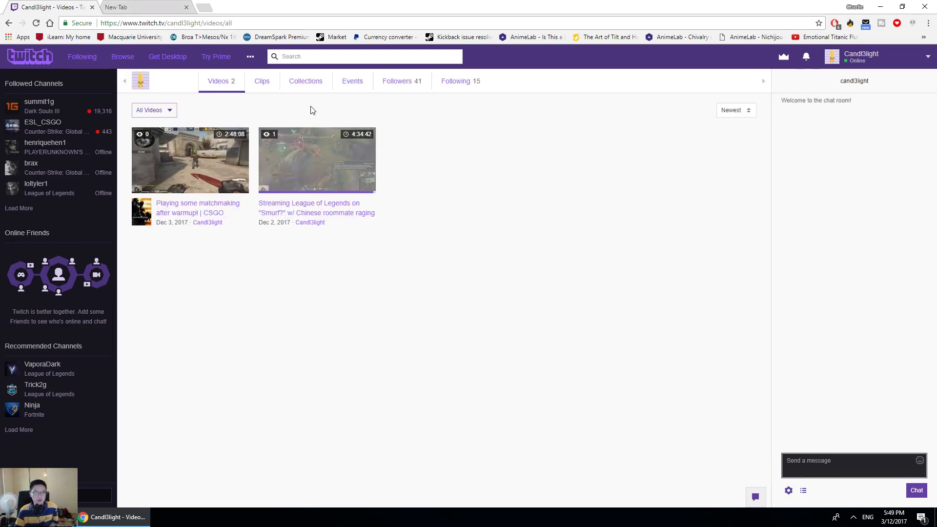
mouse_move(366, 113)
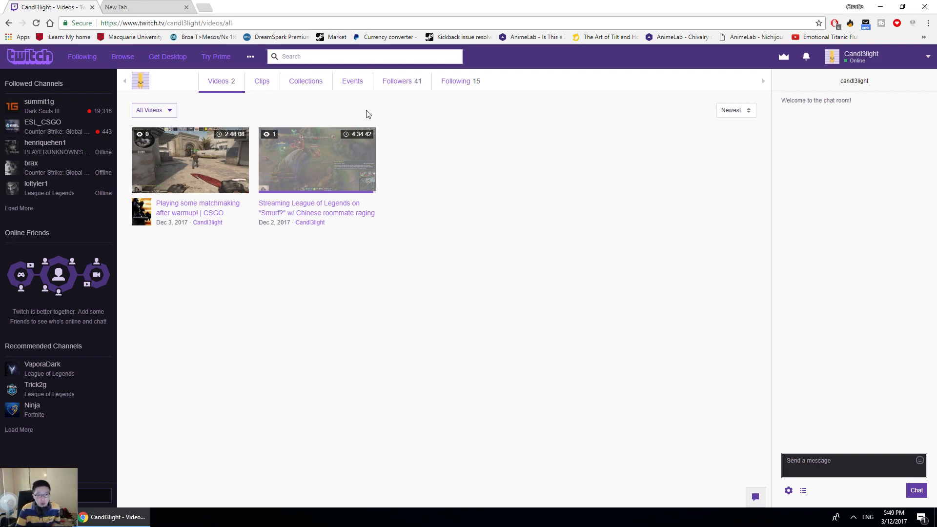
mouse_move(251, 102)
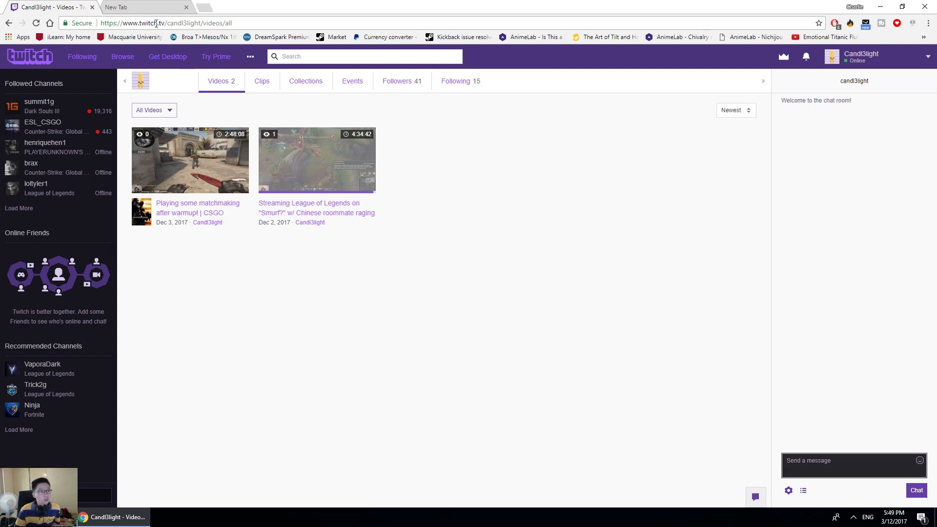
Load twitch.tv/<channel>/dashboard/settings in the empty new tab.
click(132, 7)
text(twitch.tv/)
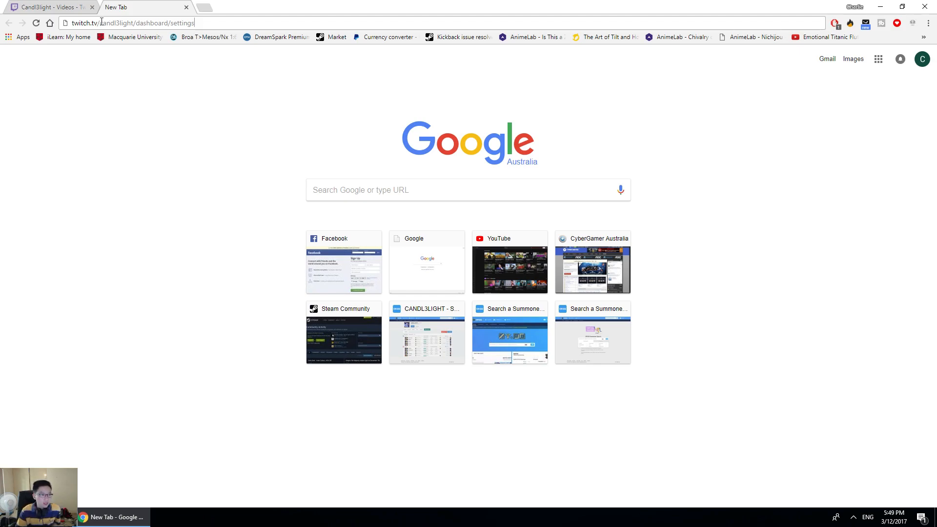
double_click(116, 23)
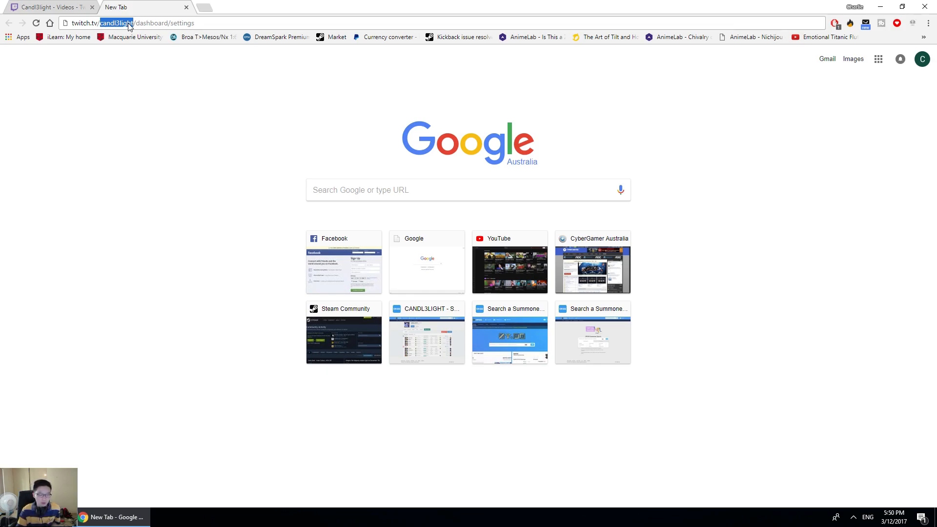
key(Return)
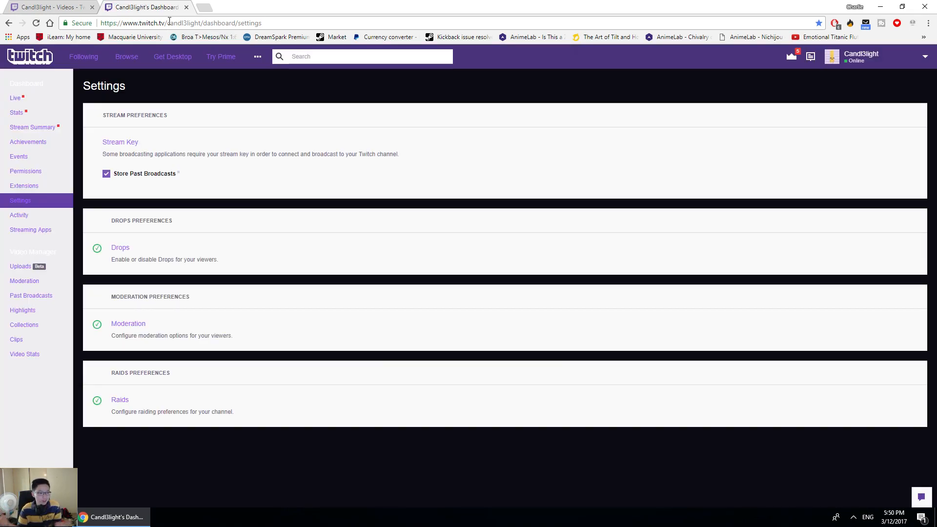
mouse_move(156, 173)
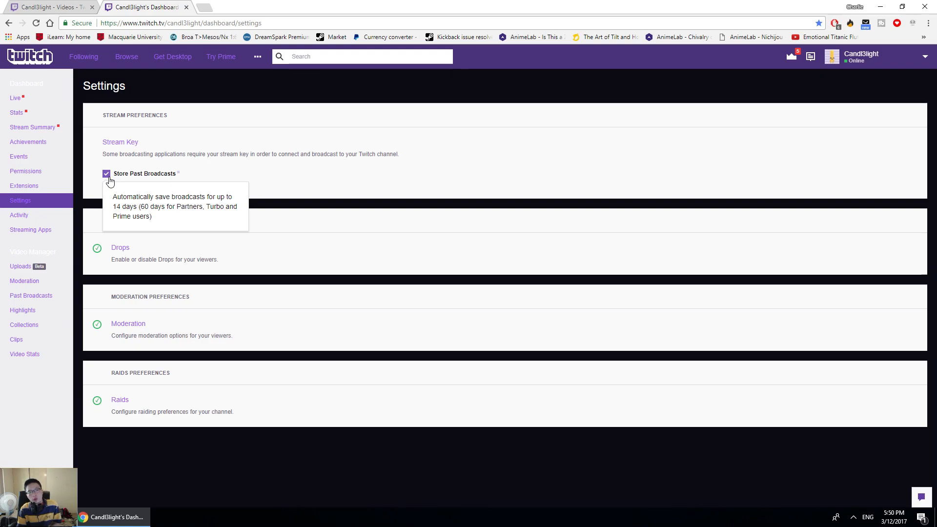
Return to the channel's Videos list after confirming Store Past Broadcasts is ticked.
click(47, 7)
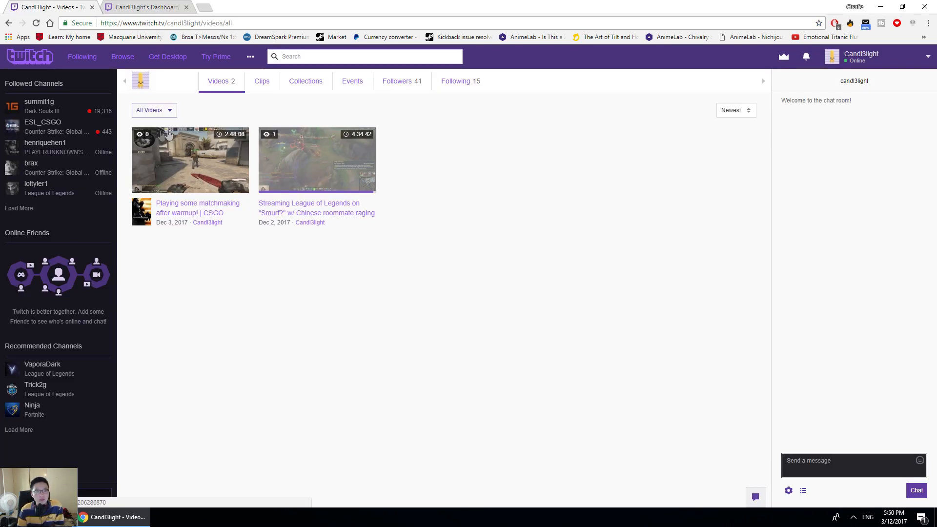
mouse_move(263, 159)
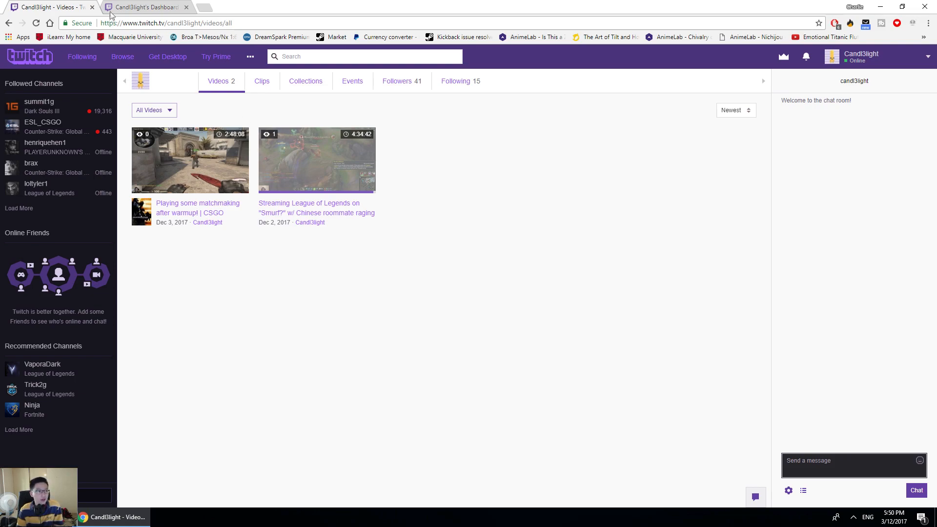
mouse_move(147, 7)
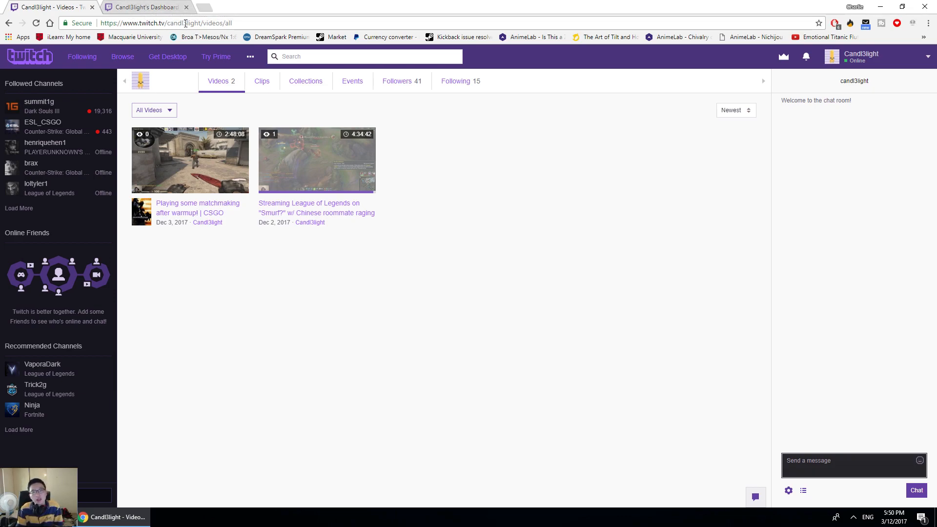
Bring the dashboard Settings page back in front with Store Past Broadcasts checked.
click(143, 7)
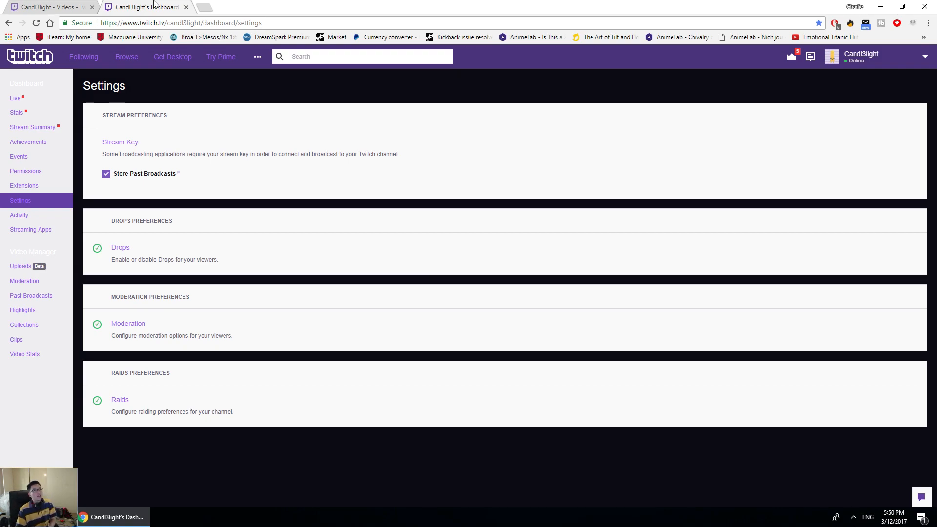